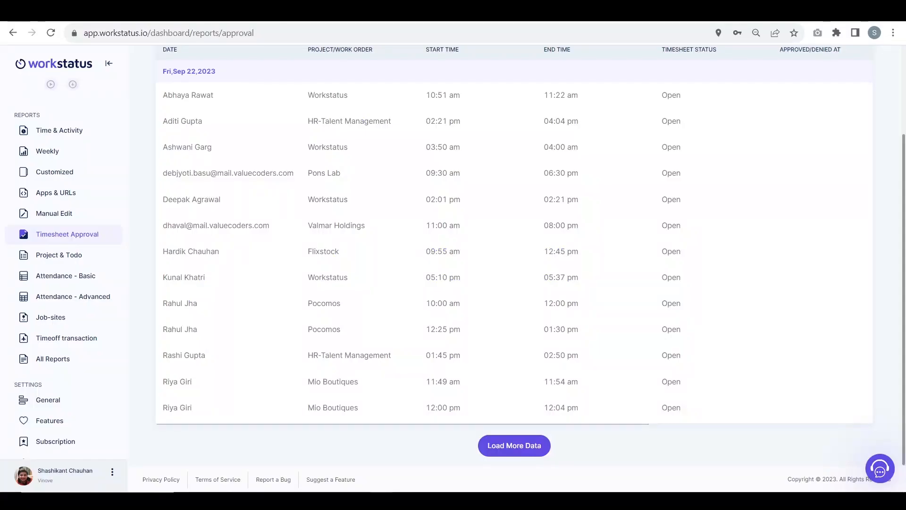
scroll(up, 3)
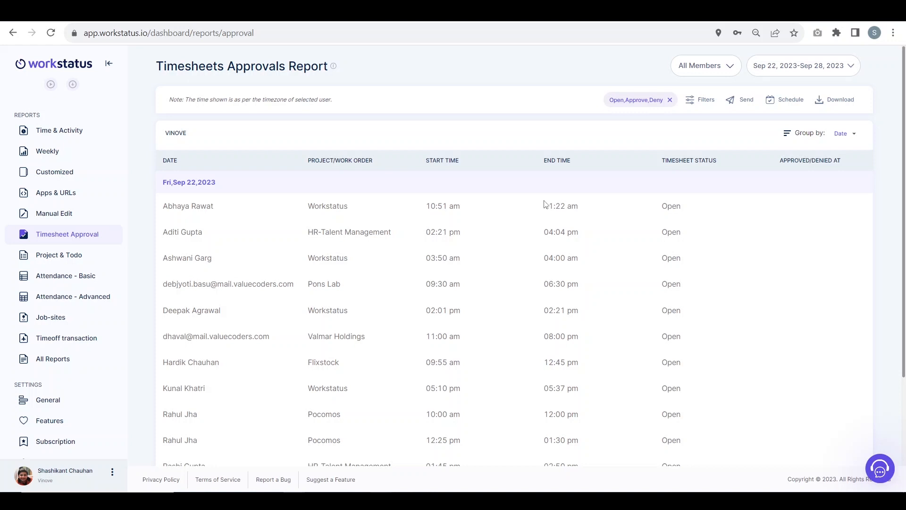
mouse_move(200, 217)
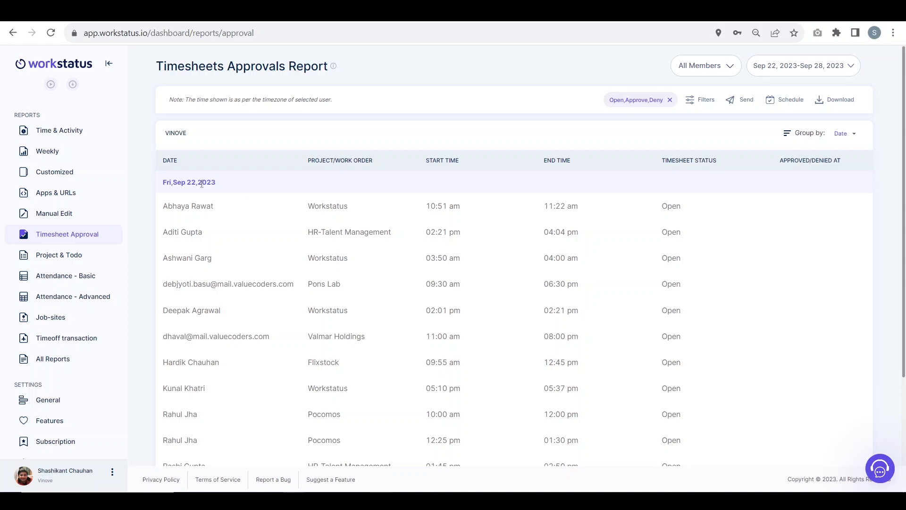
mouse_move(469, 236)
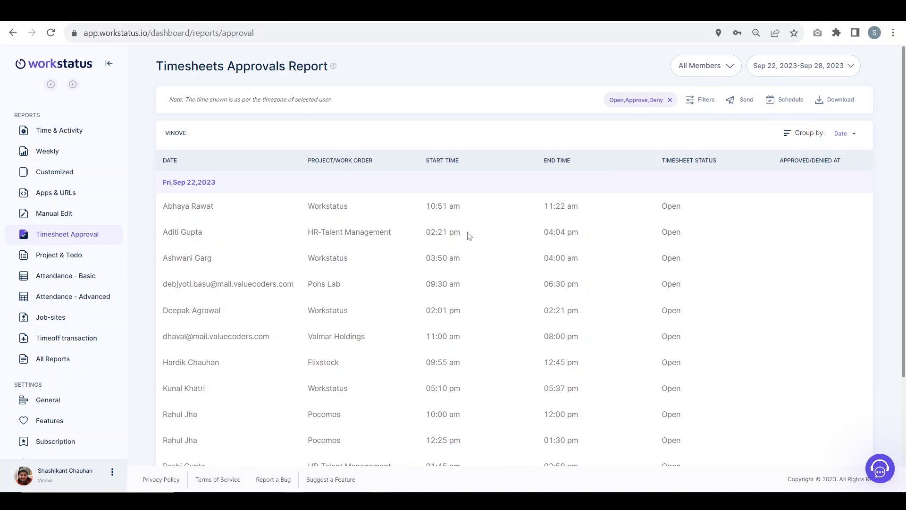
mouse_move(195, 257)
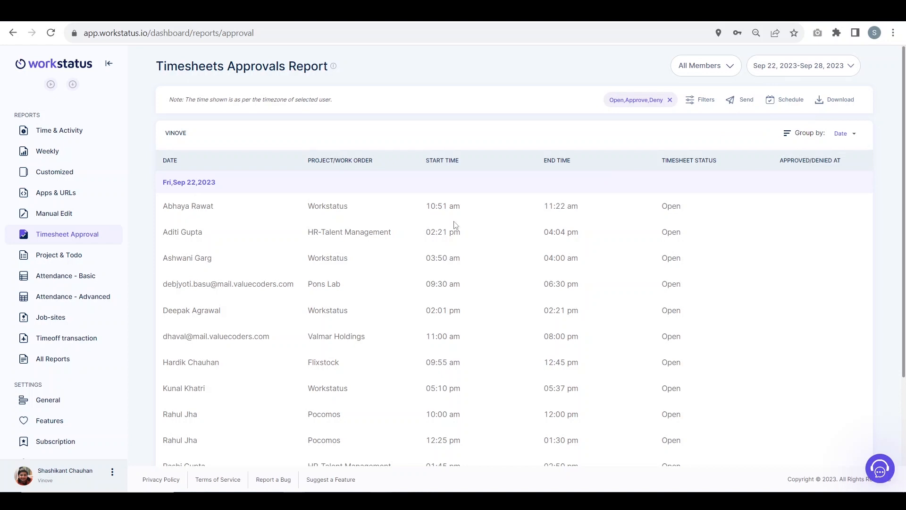
mouse_move(802, 296)
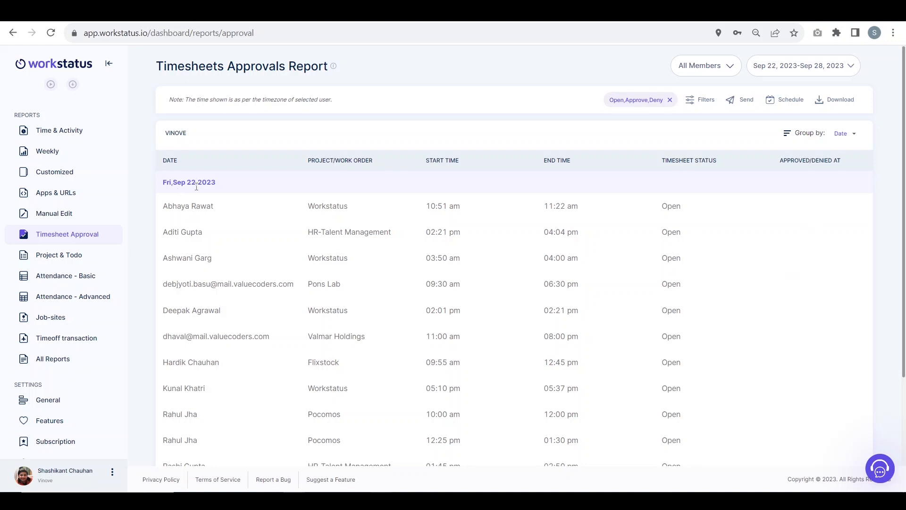
mouse_move(243, 244)
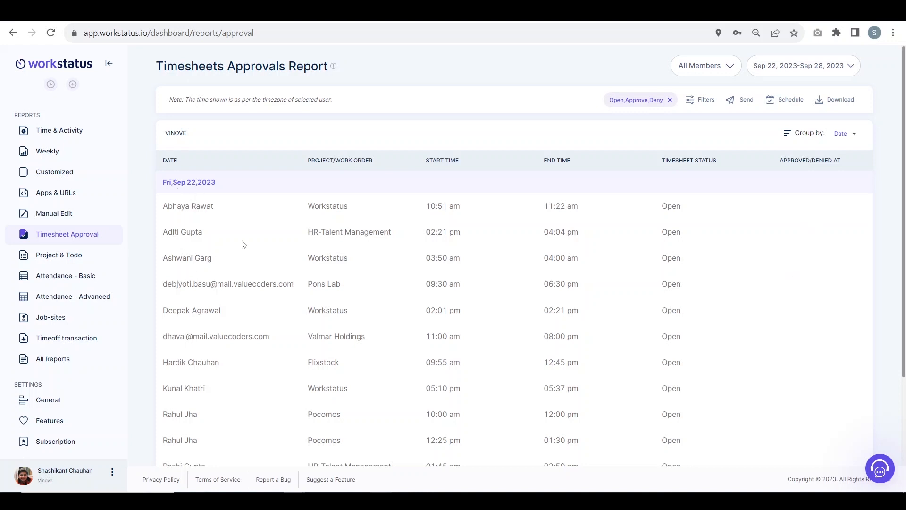
mouse_move(434, 211)
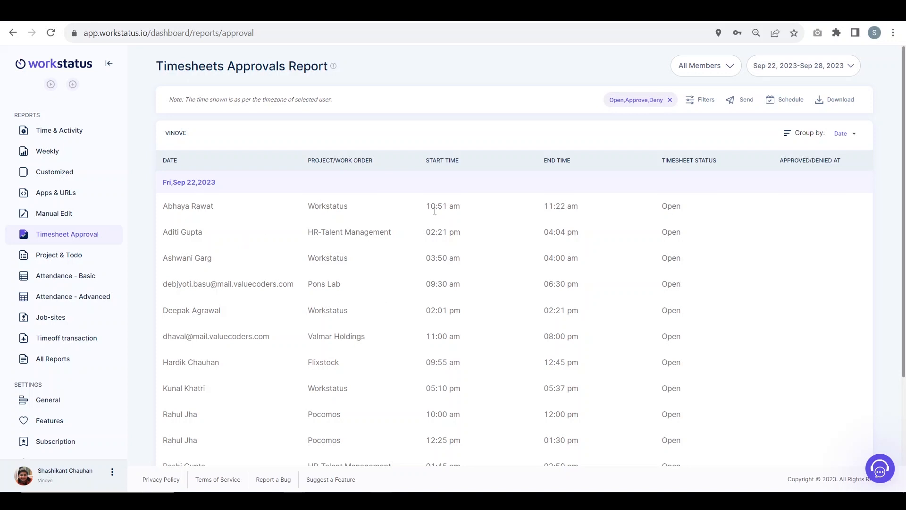
mouse_move(682, 191)
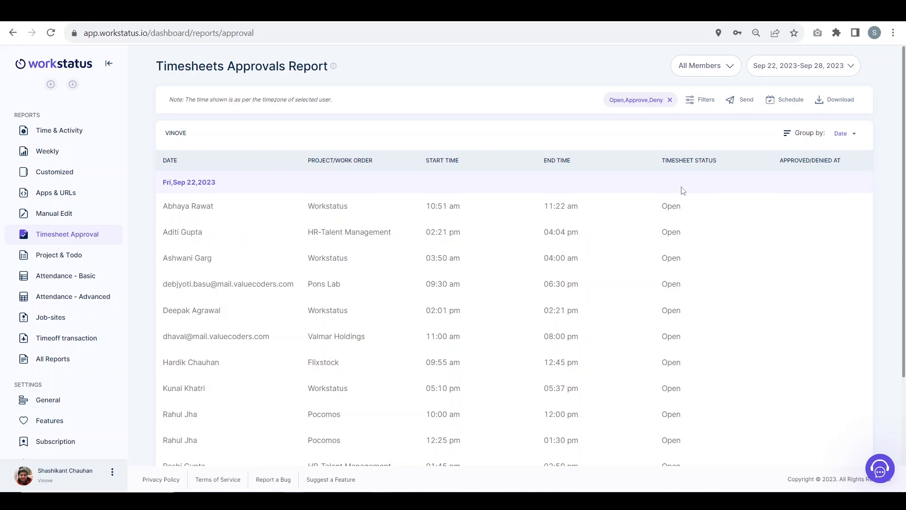
scroll(down, 3)
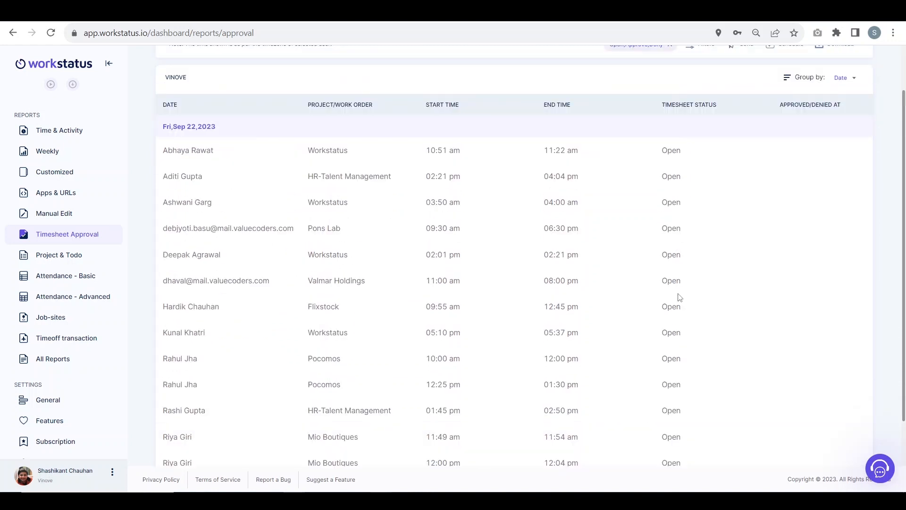
mouse_move(803, 267)
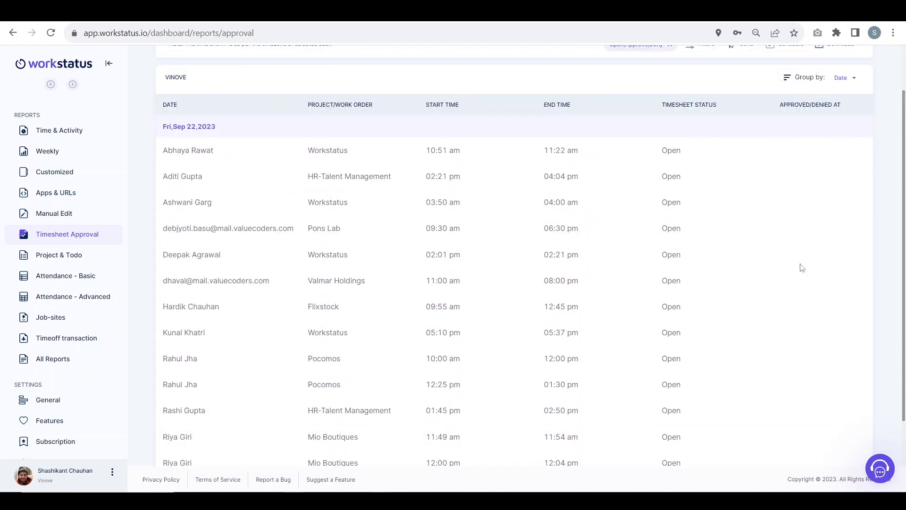
click(841, 133)
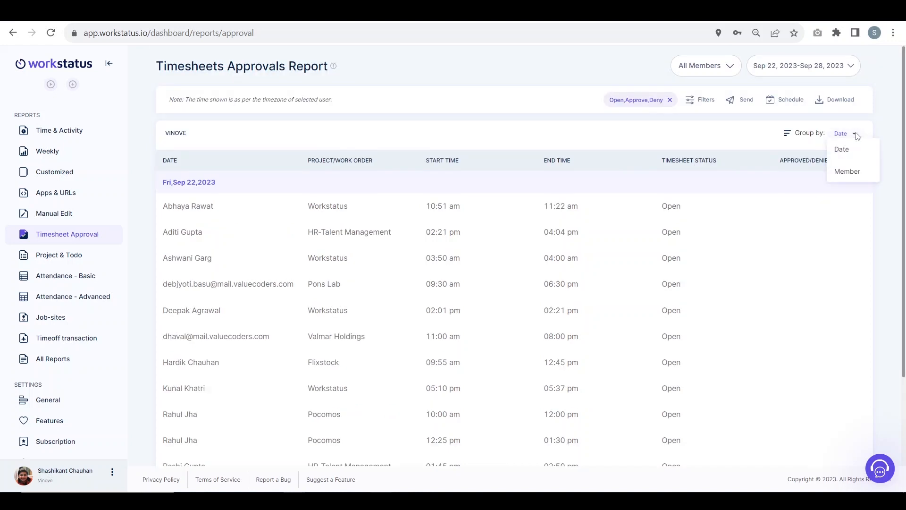
click(846, 133)
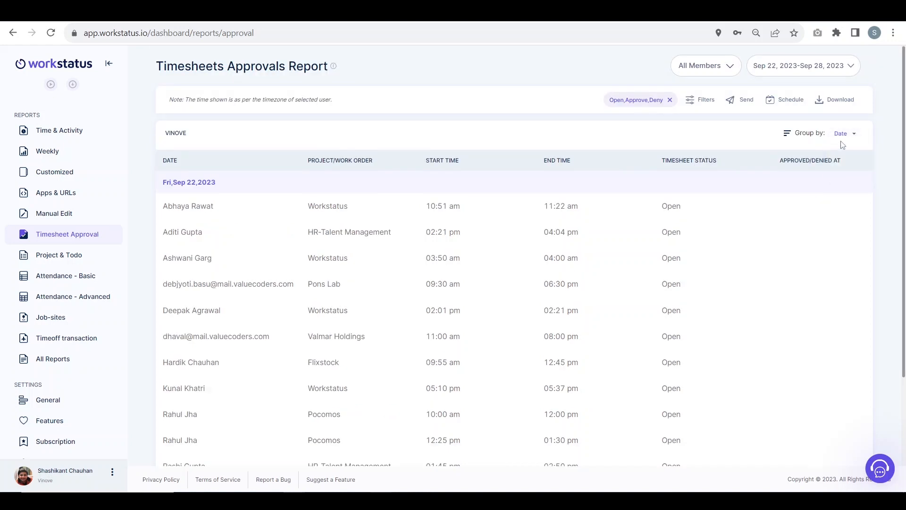
click(844, 133)
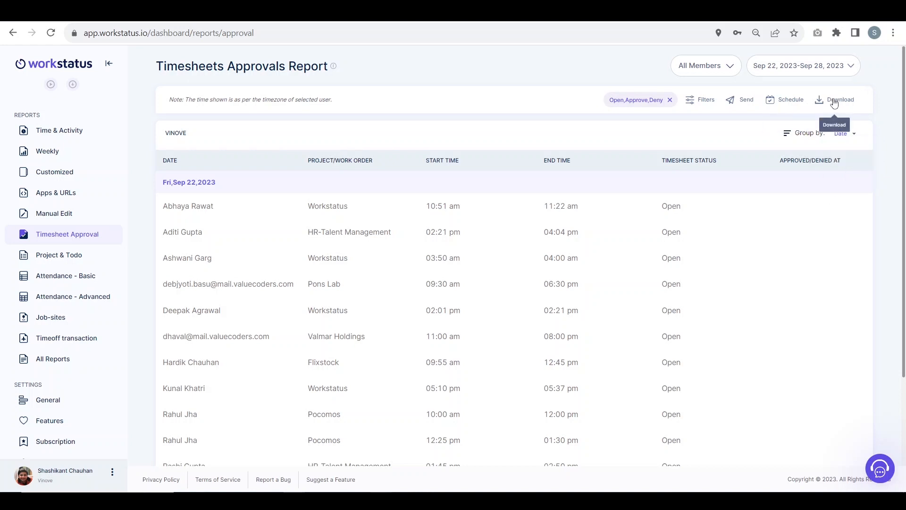
mouse_move(745, 99)
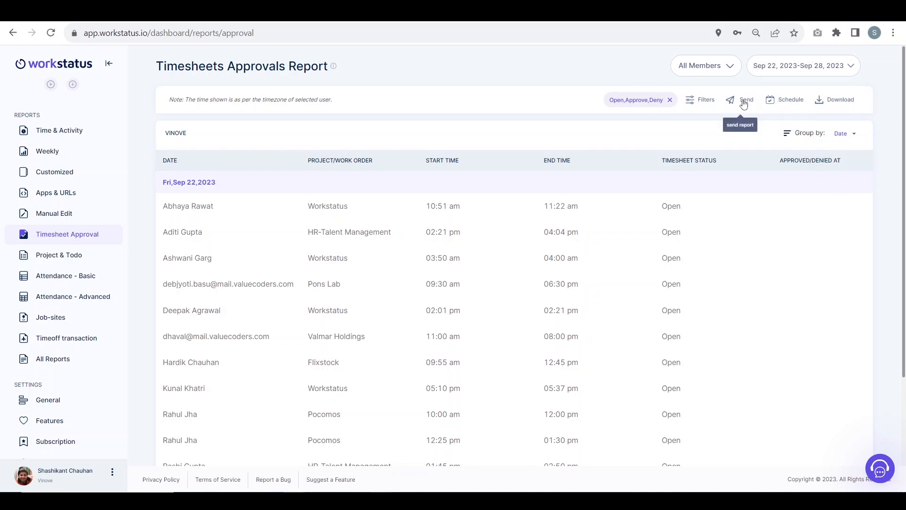
mouse_move(699, 99)
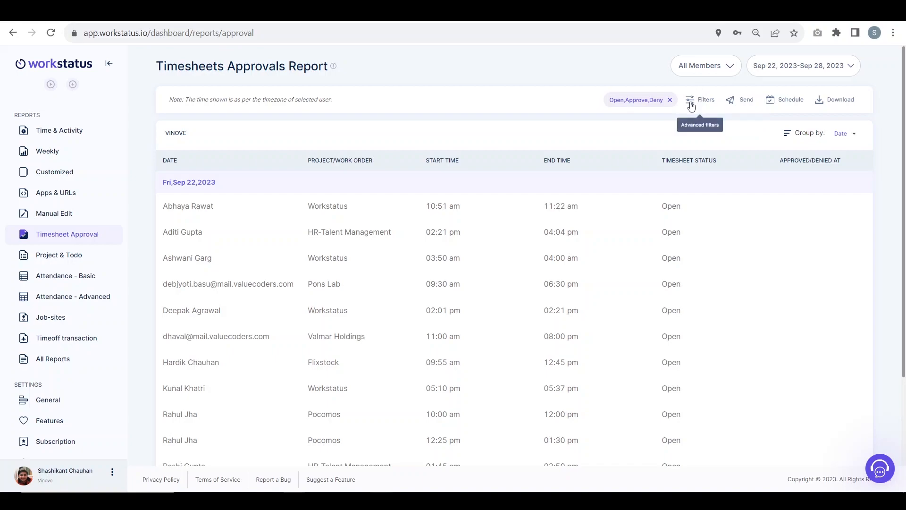